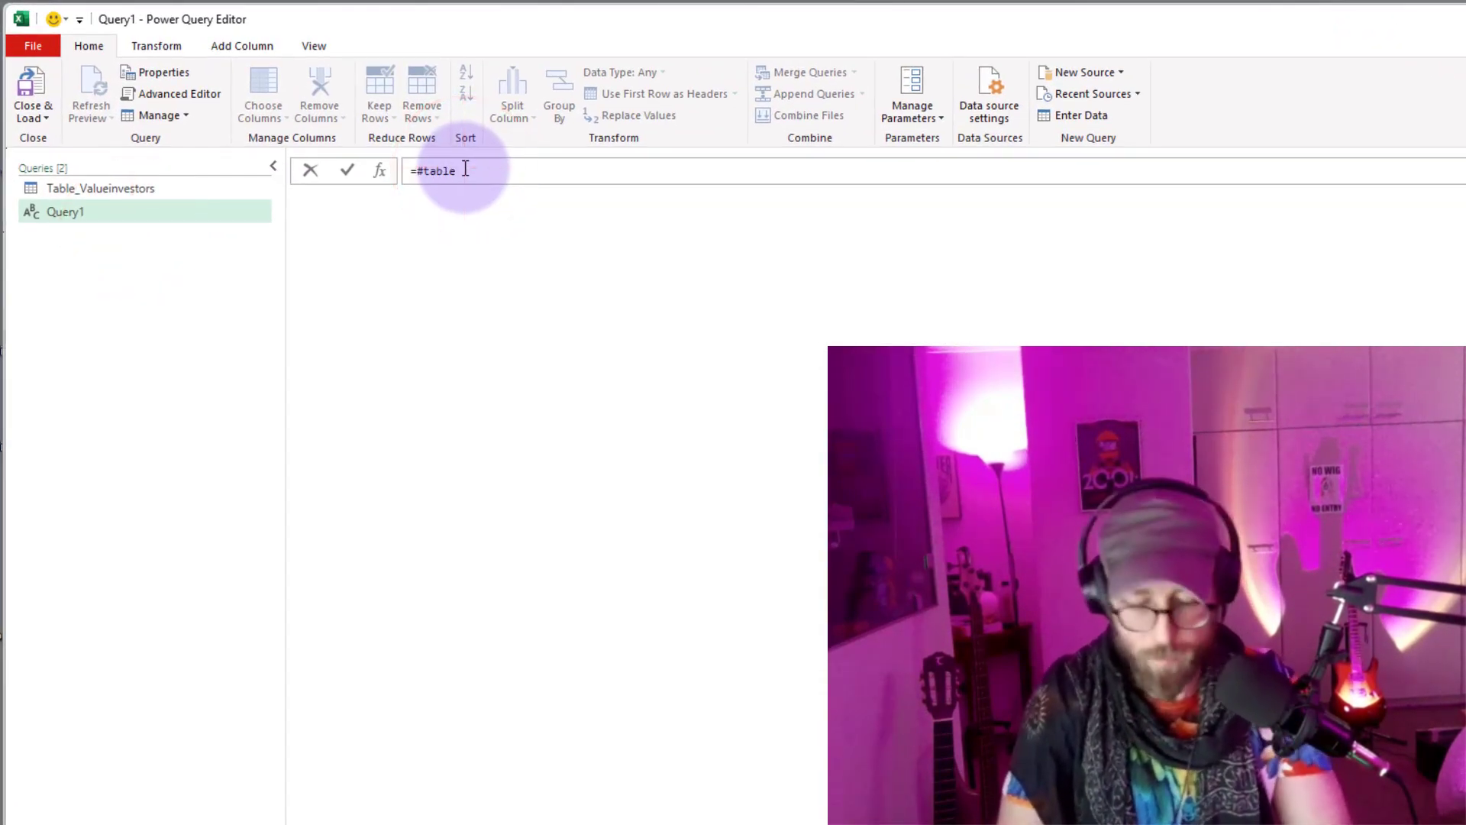
Enter #table({"Column1"},{{1}}) in Query1, commit it, then start adding an "Age" column name.
text(()
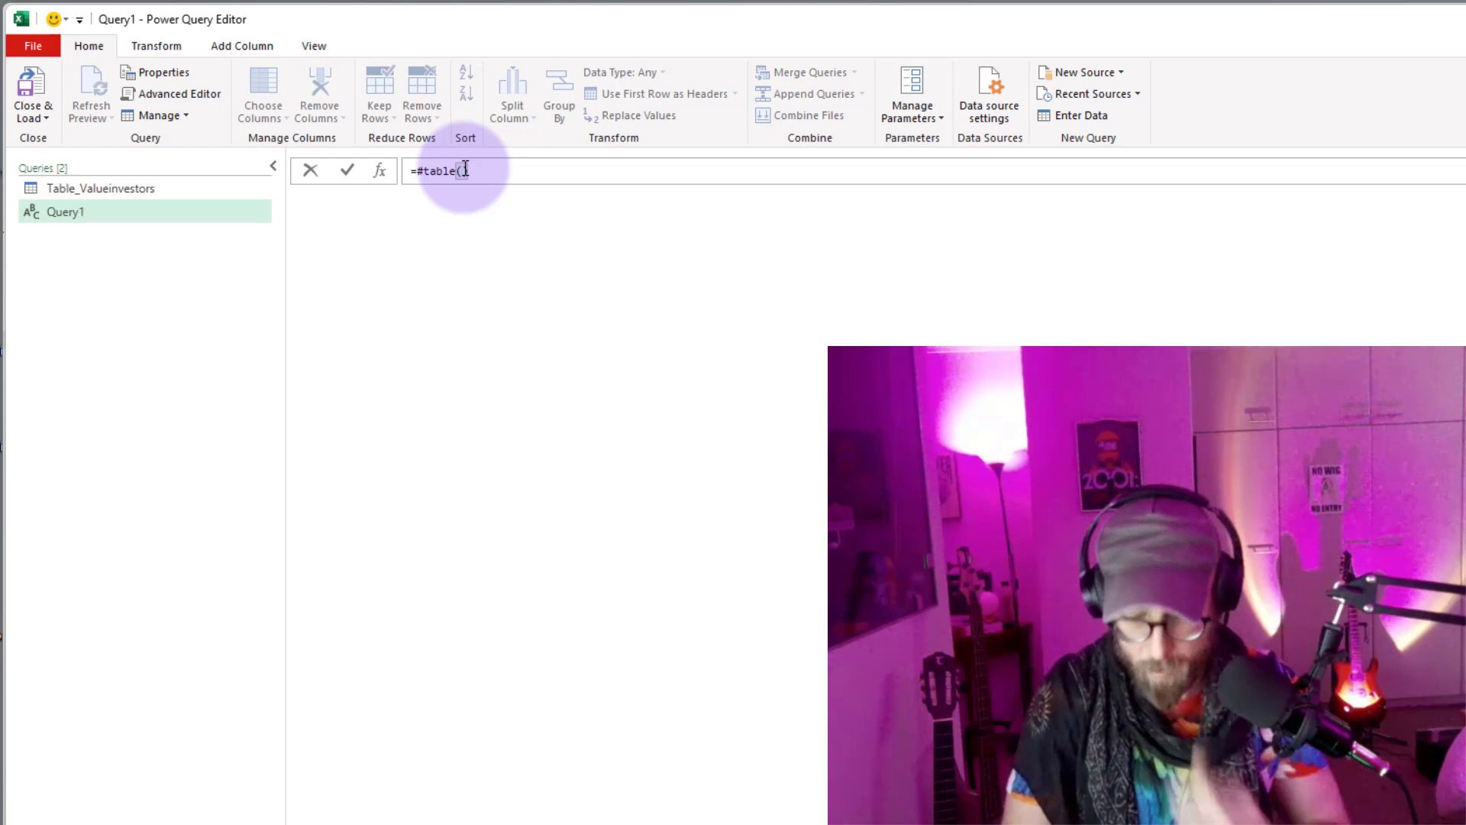
text({"Column1"}))
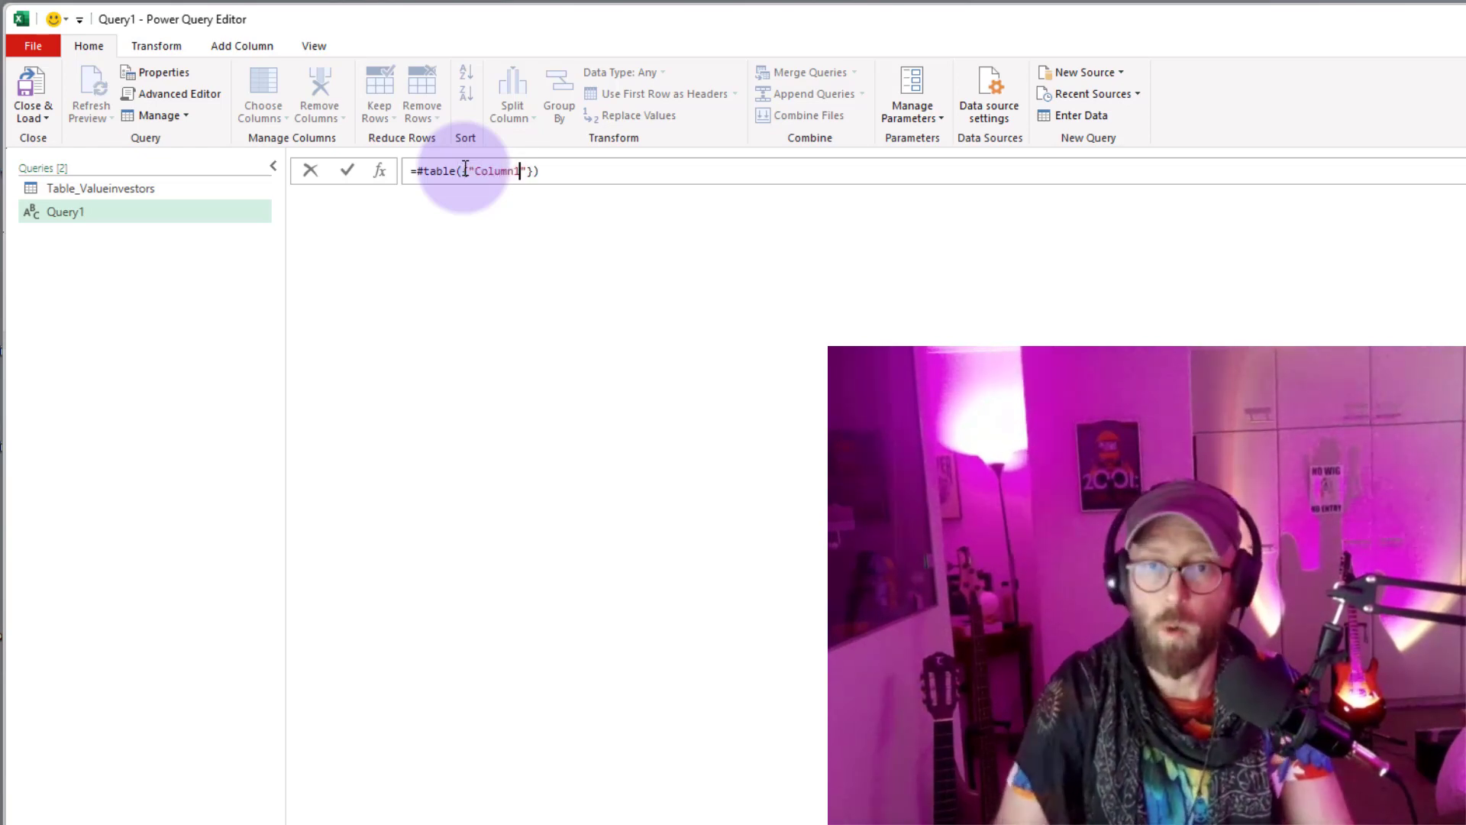
text(},)
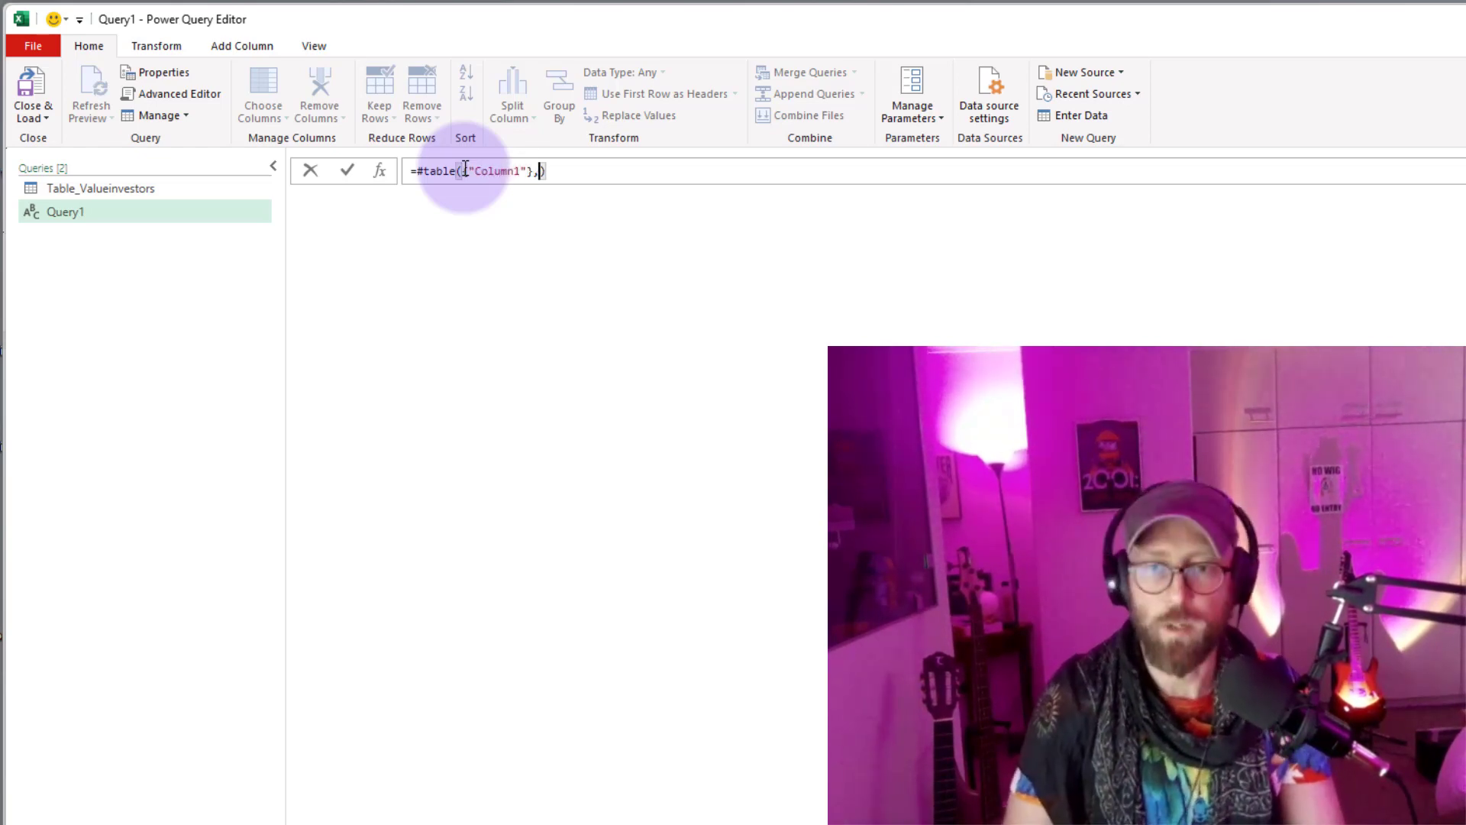
text({{}})
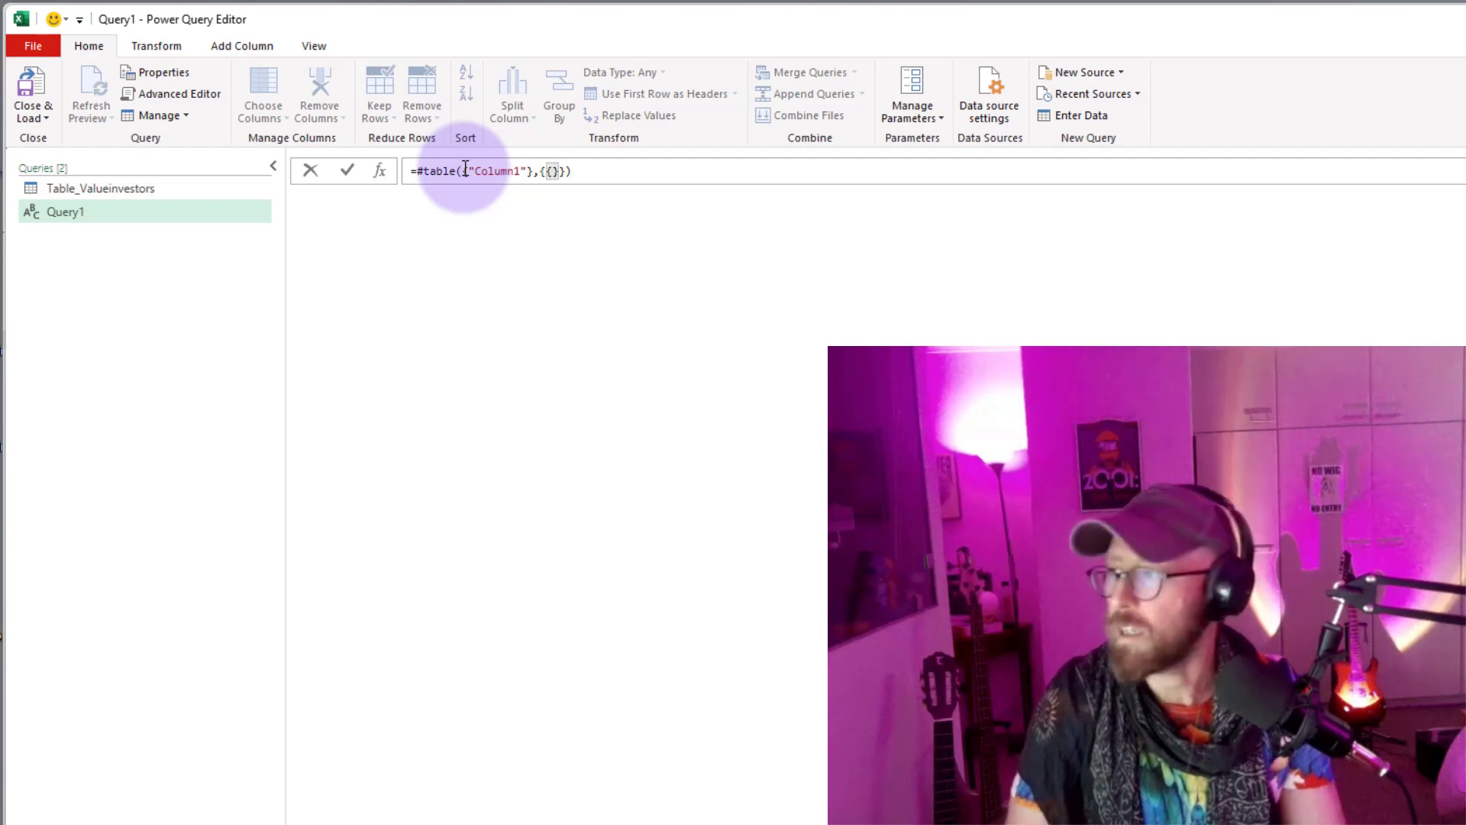
text(1)
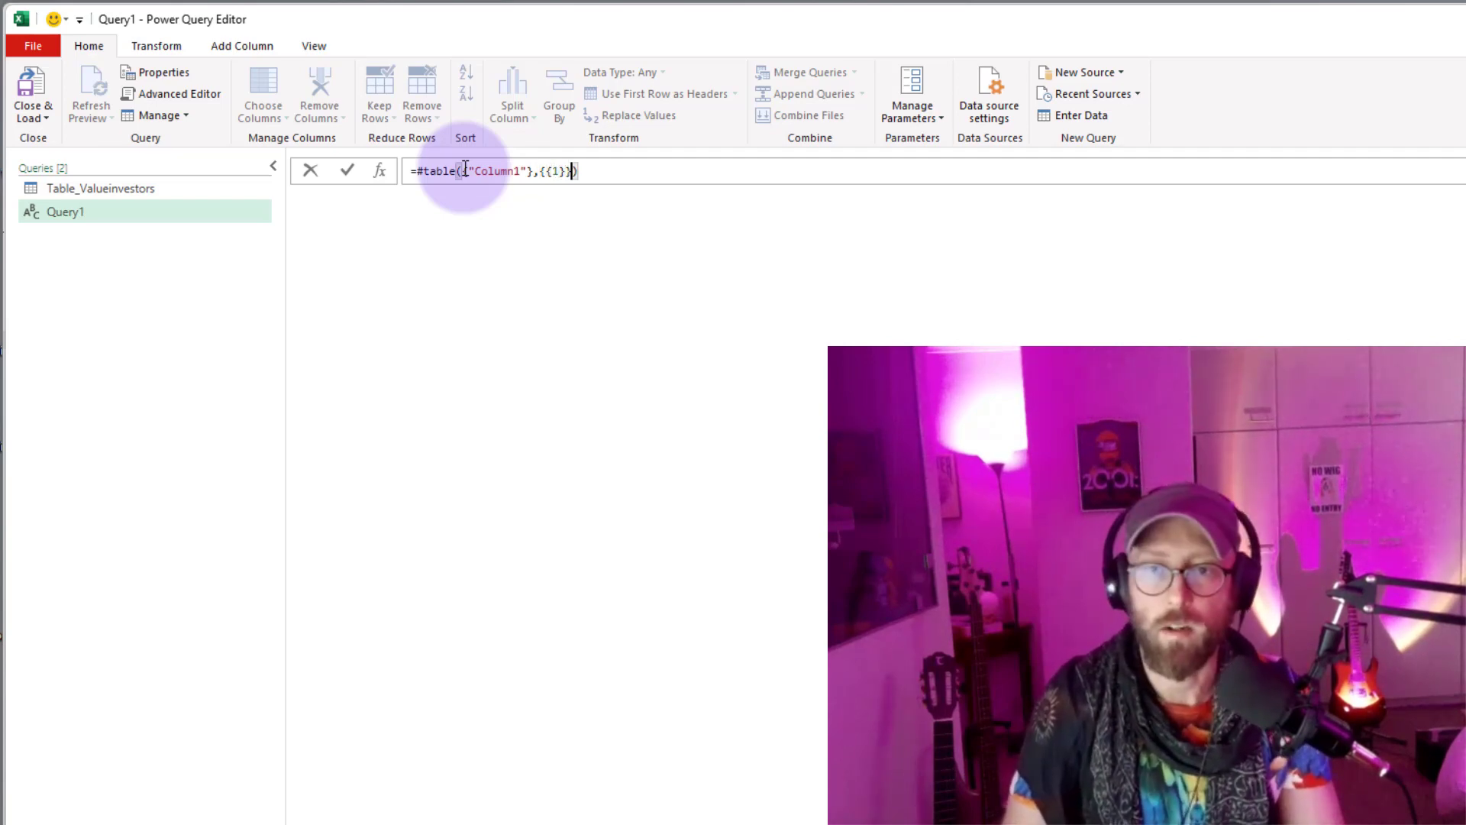
click(346, 170)
text(= #table({"Name)
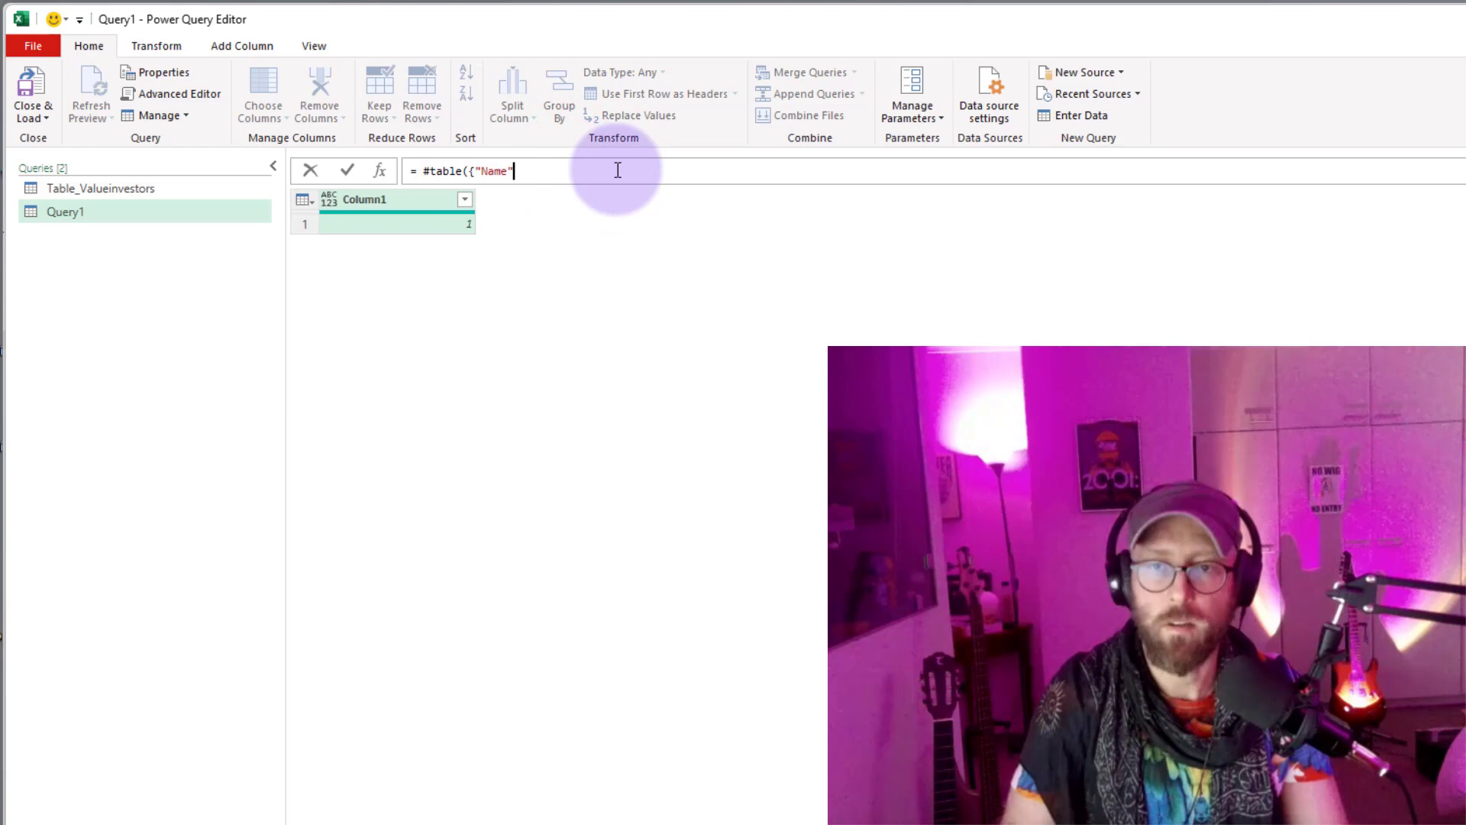
text(,"Age"})
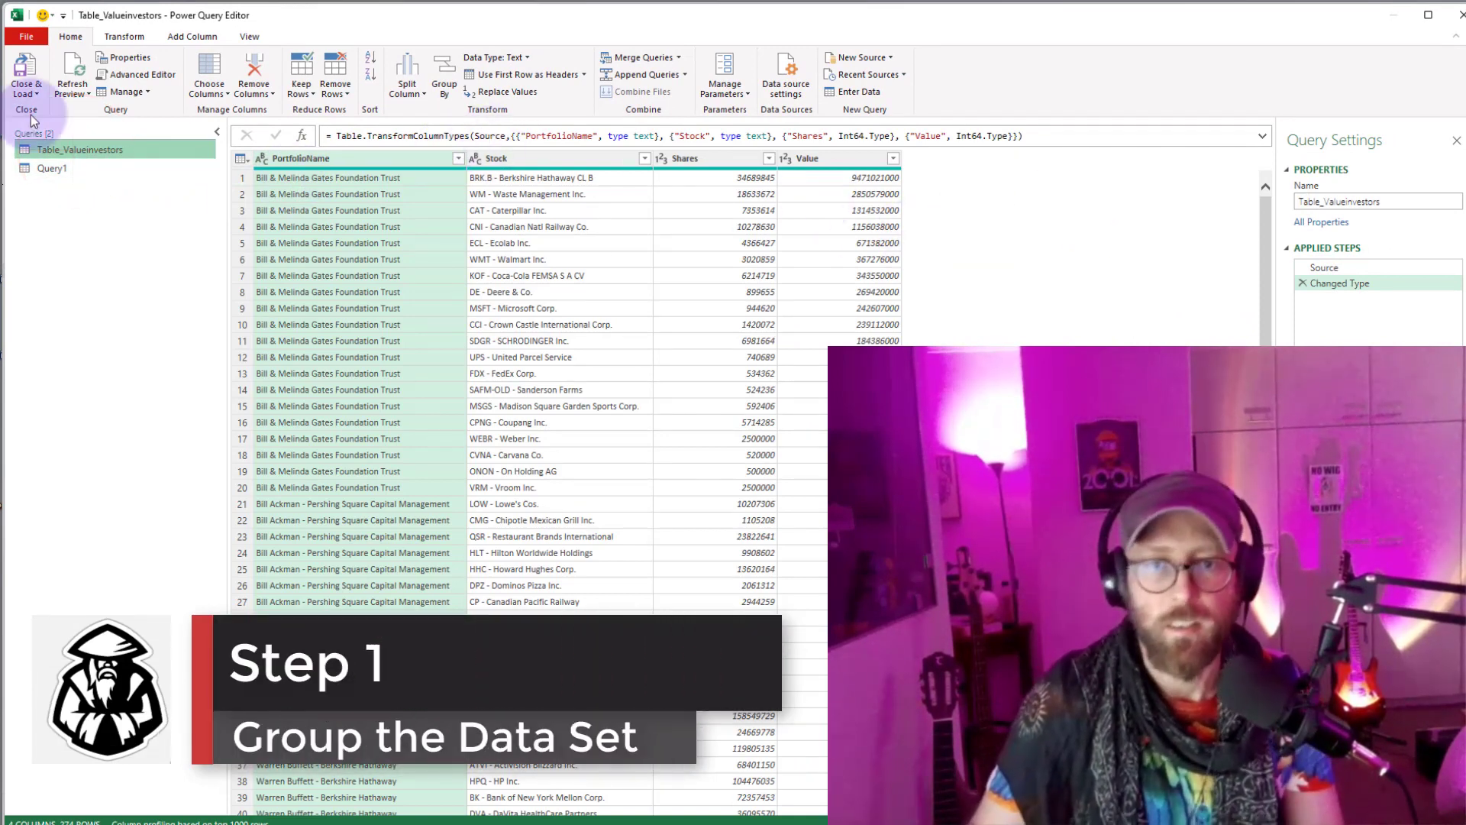
Group Table_Valueinvestors by PortfolioName with a new Count column.
click(124, 37)
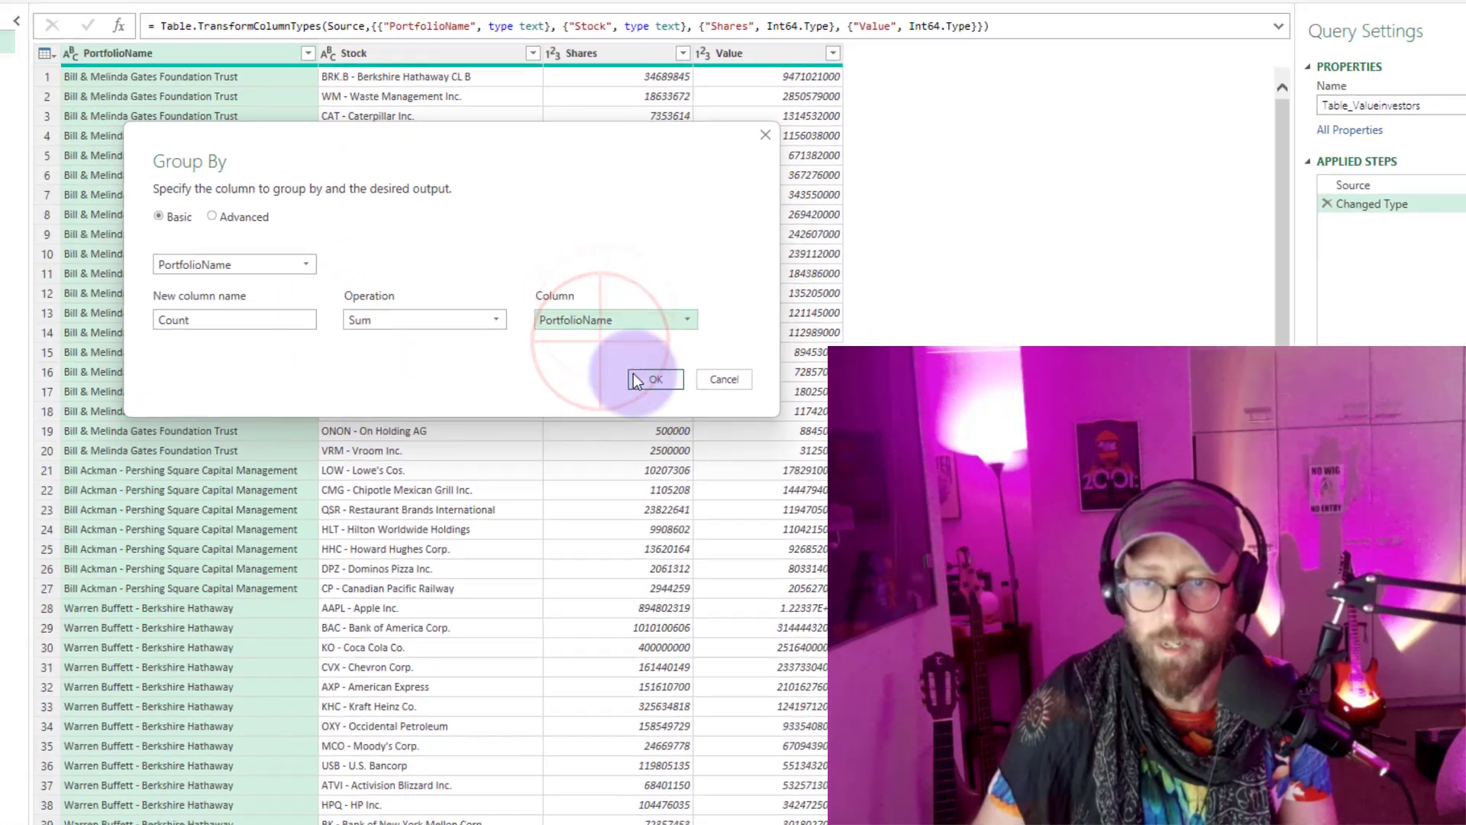
click(655, 379)
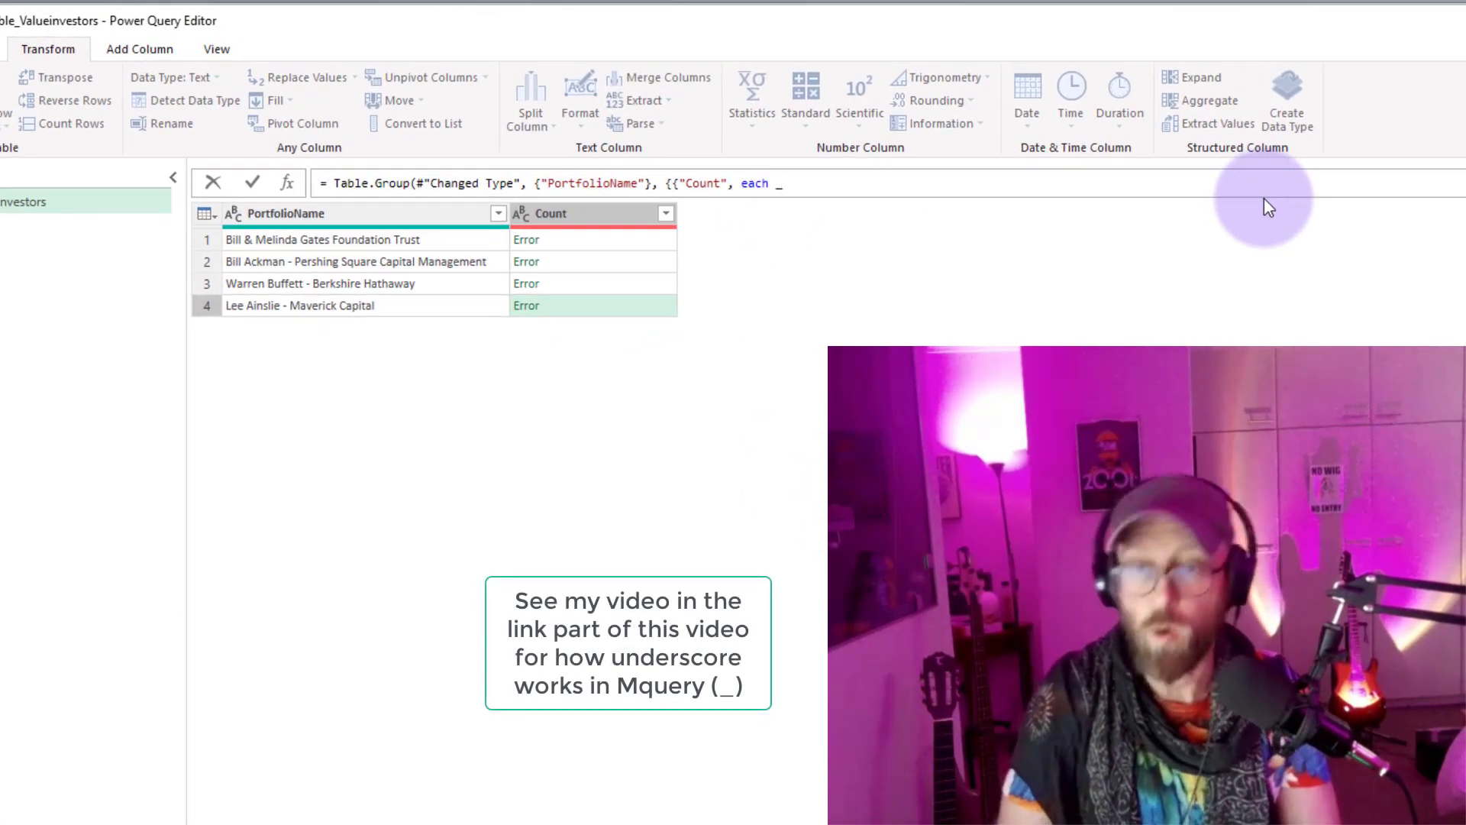
Change the Group By aggregation to each _ and preview several portfolios' nested holdings tables.
text(}}))
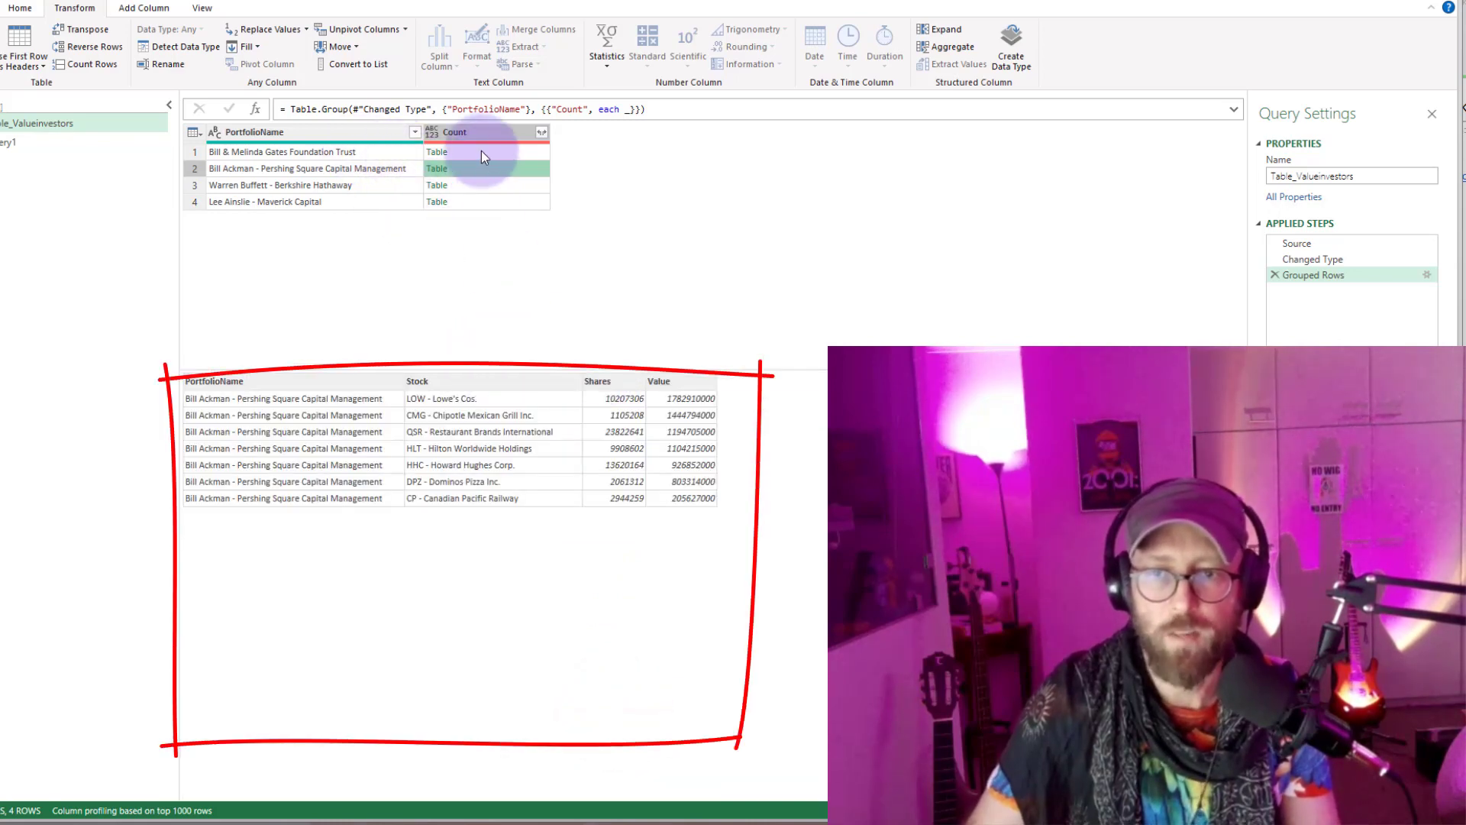
click(438, 151)
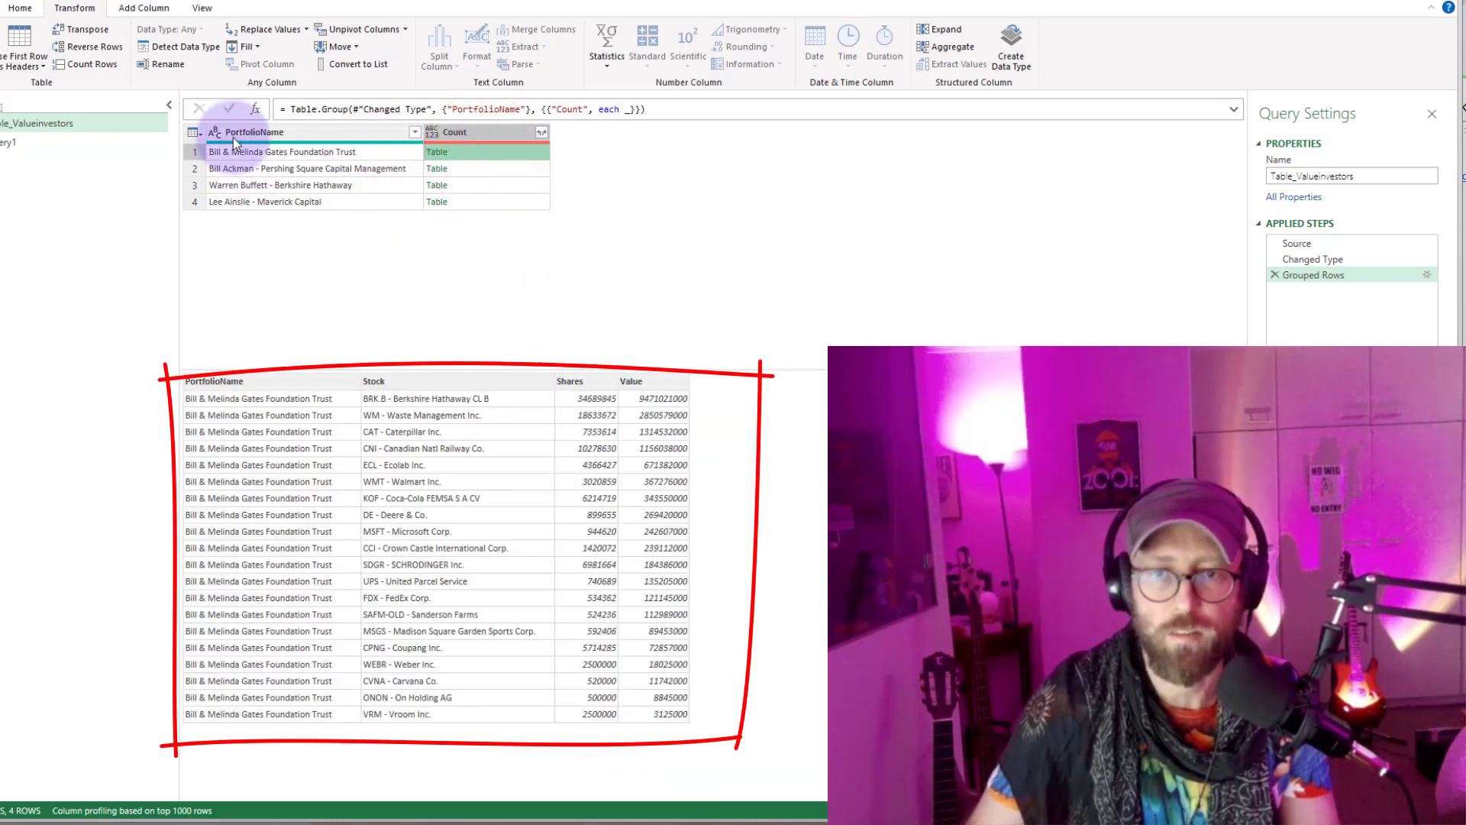
click(486, 185)
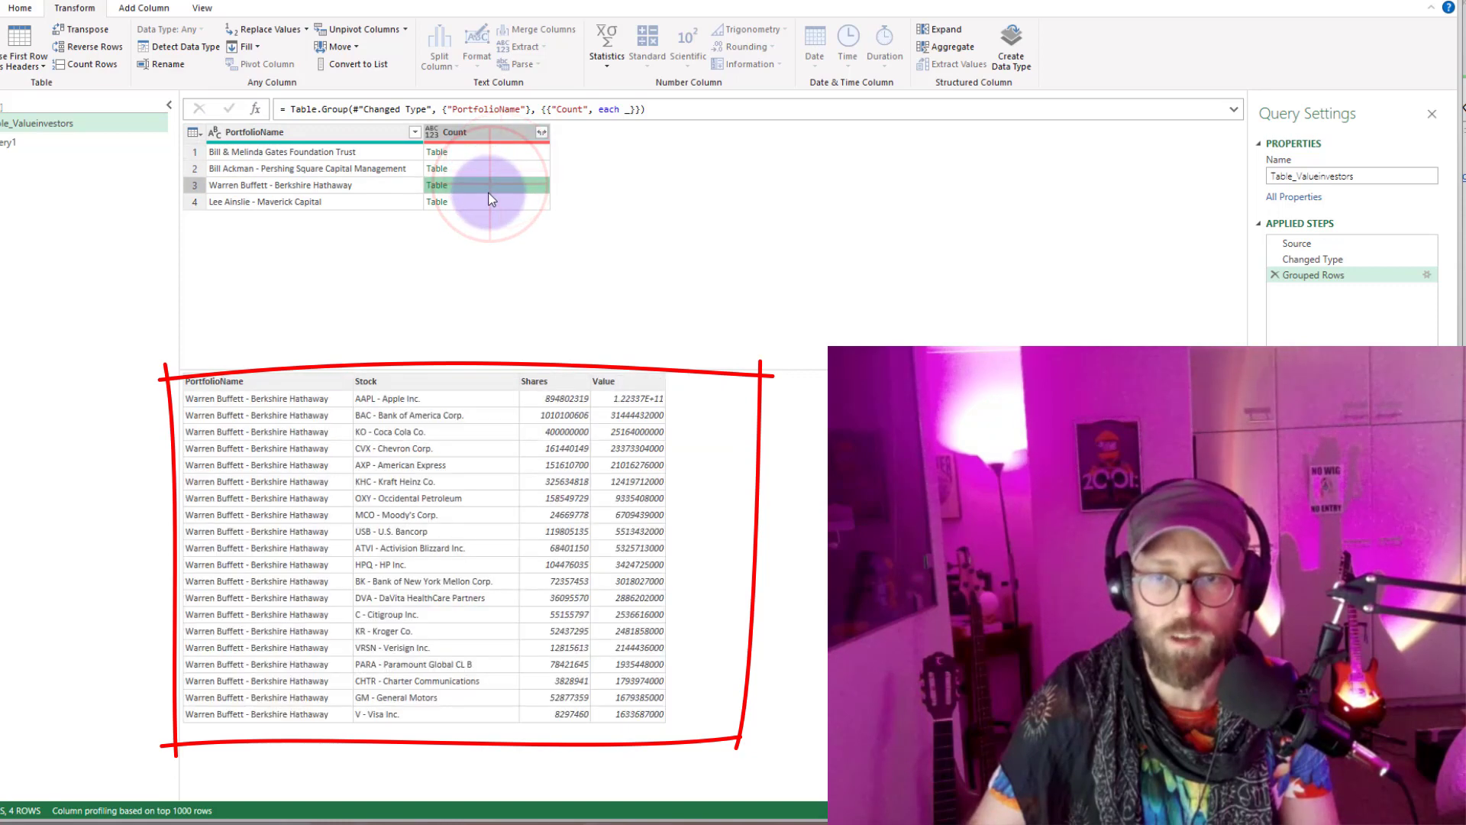
click(437, 168)
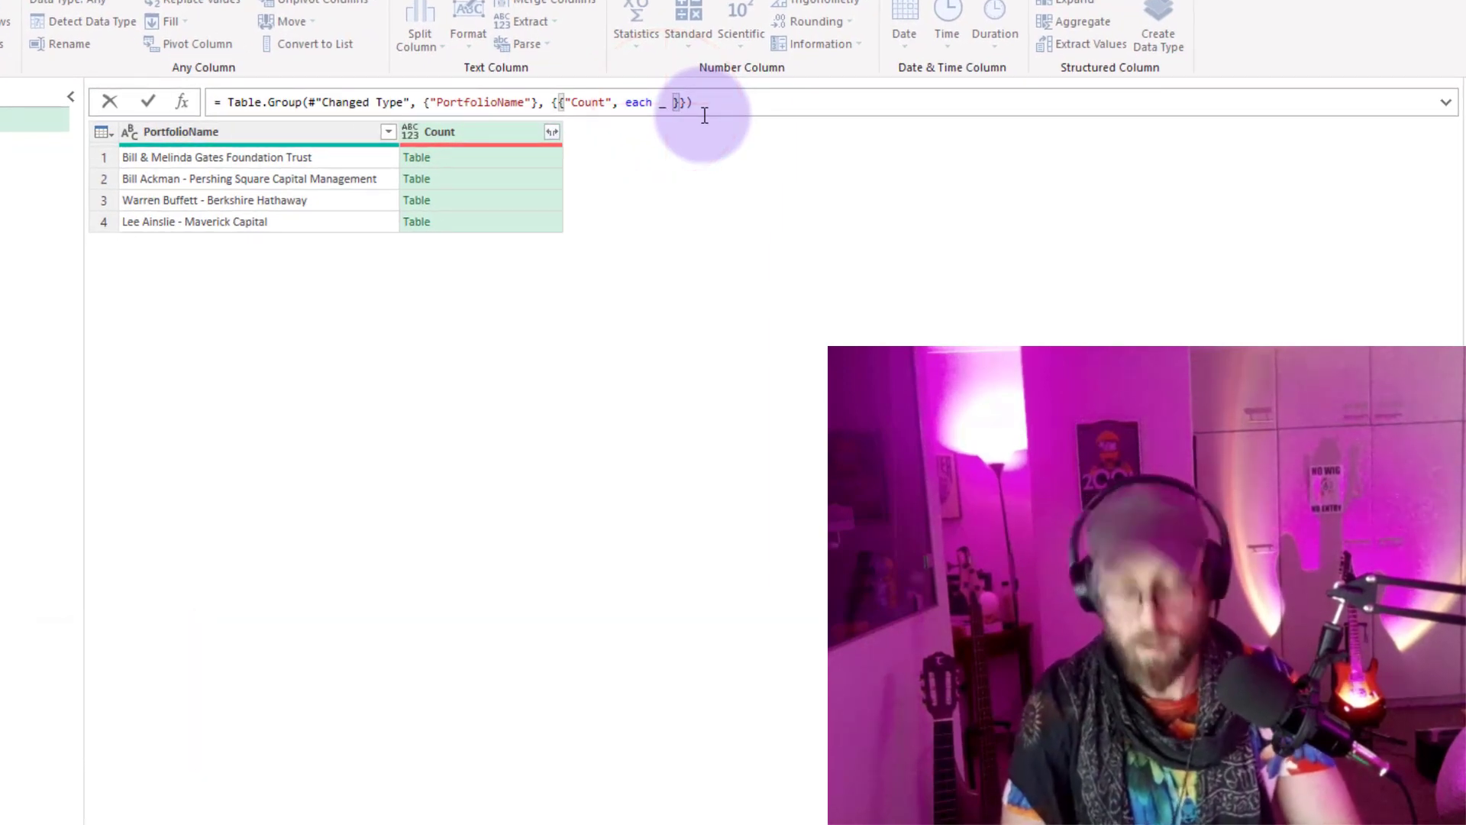
Extend the aggregation to each _ & #table({},{{}}) so each nested table ends with a null row.
text(& #table({)
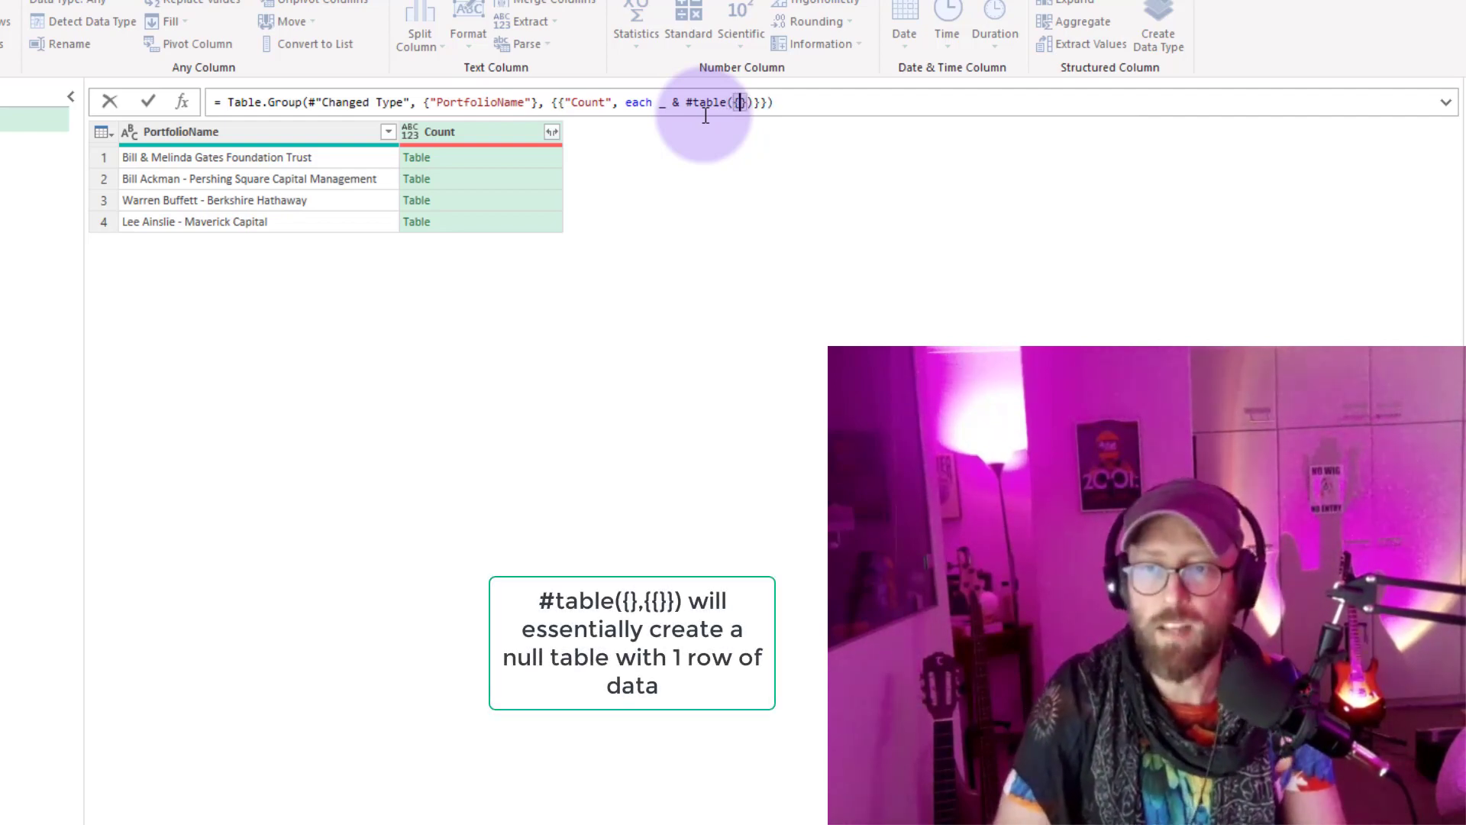
text(,{)
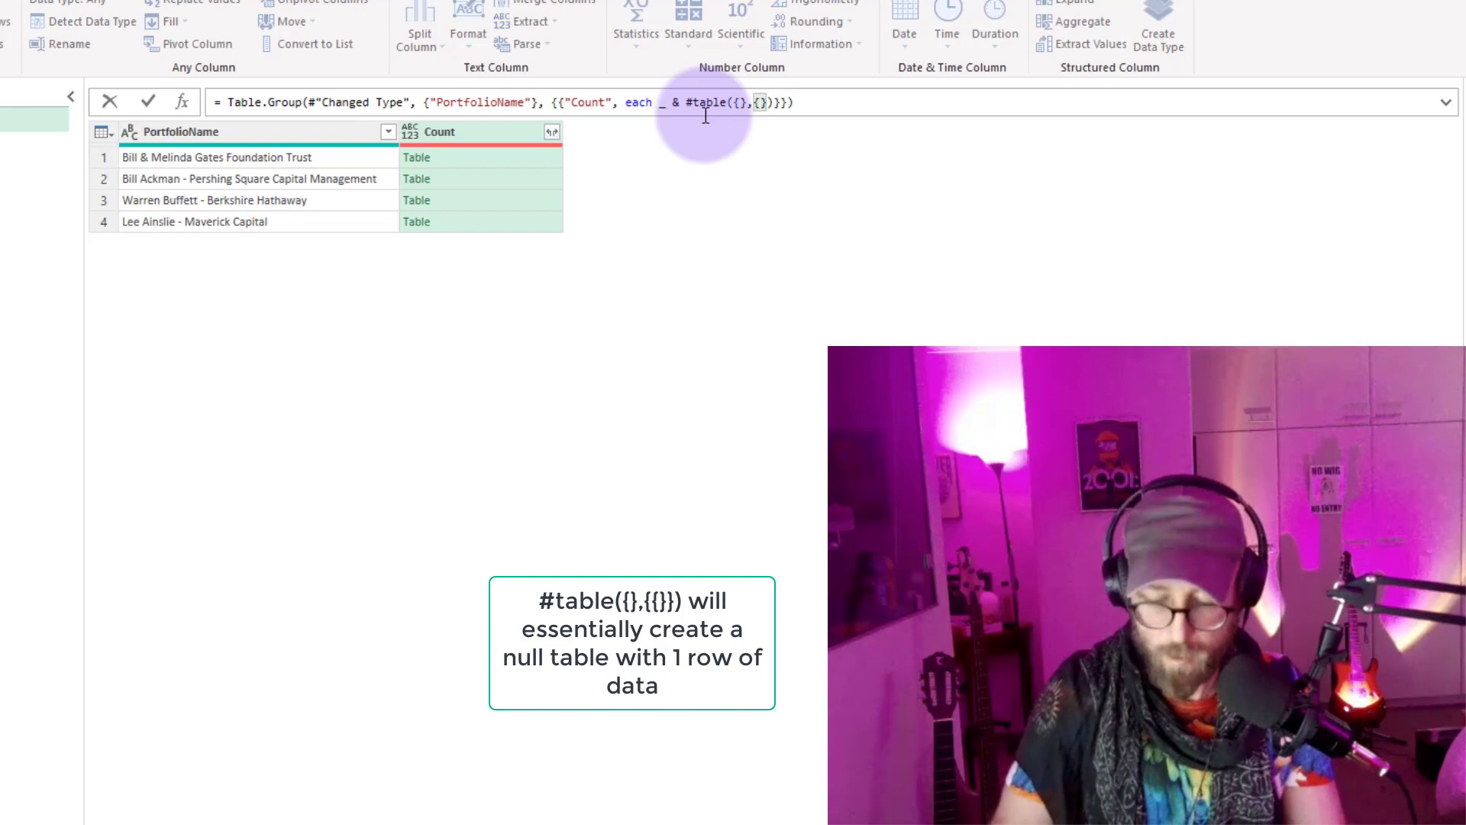
text(}})
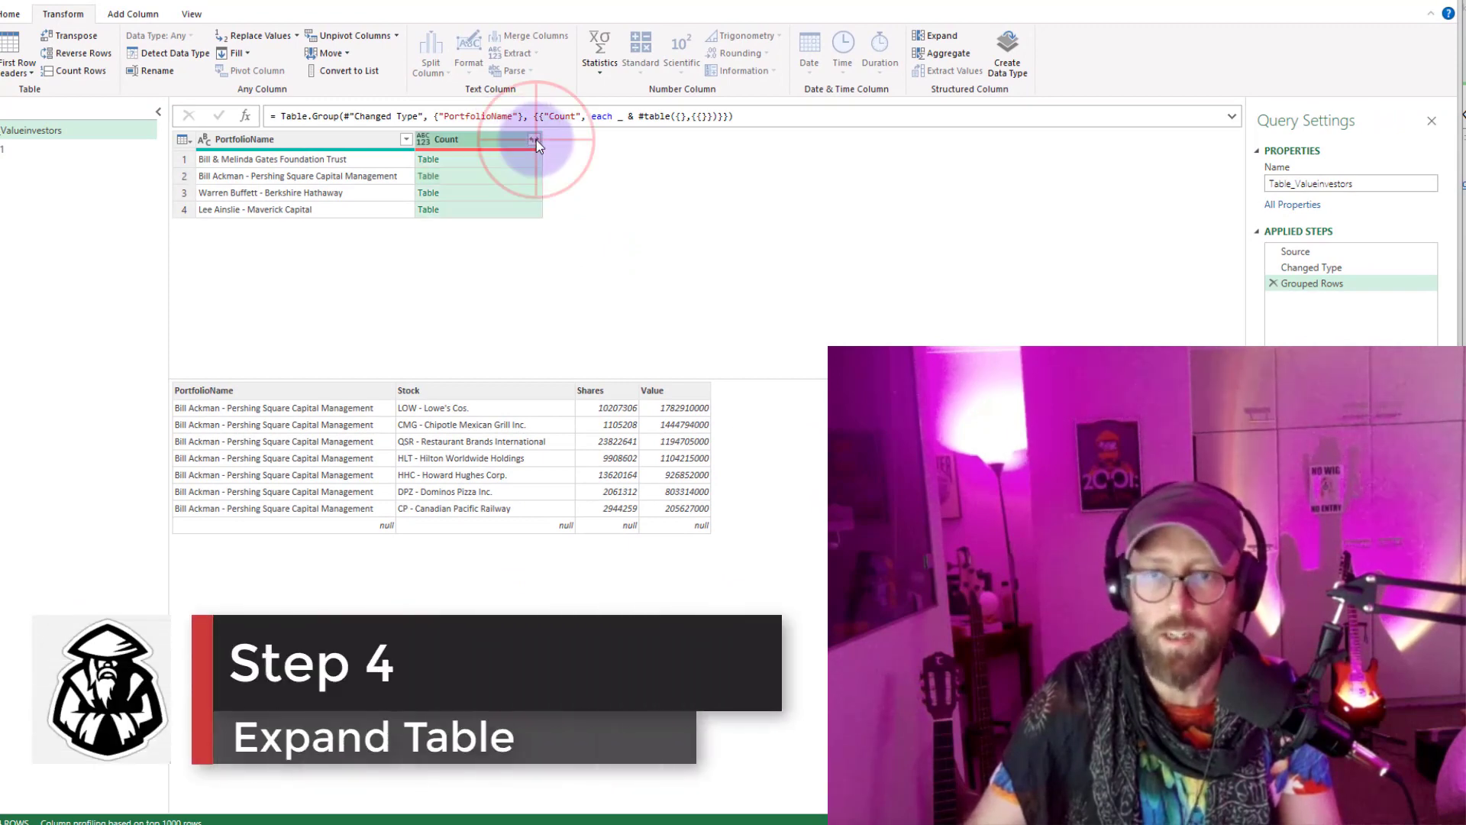
Expand all columns of the Count nested tables and remove the original PortfolioName column.
click(534, 141)
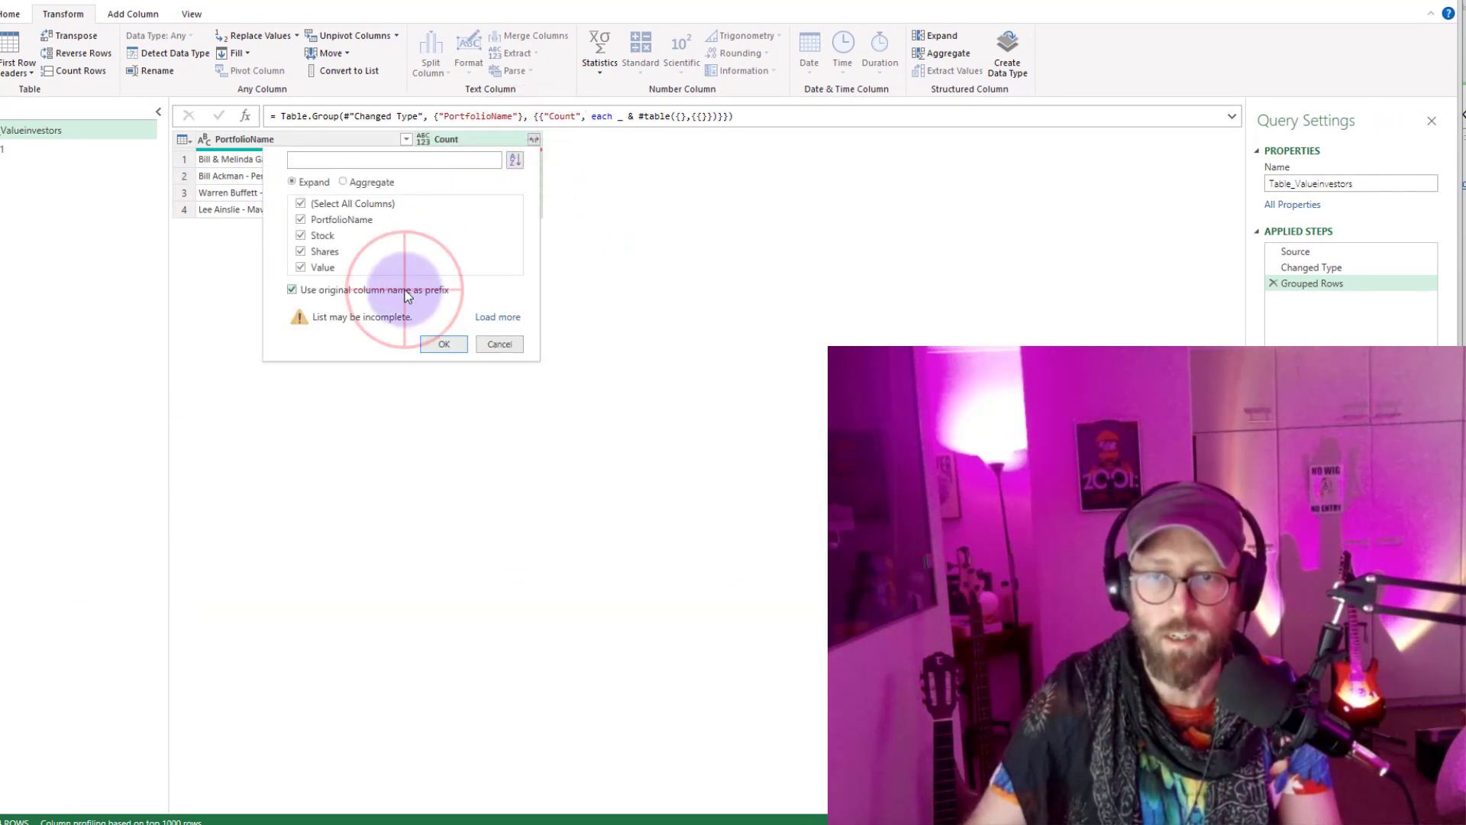
click(445, 344)
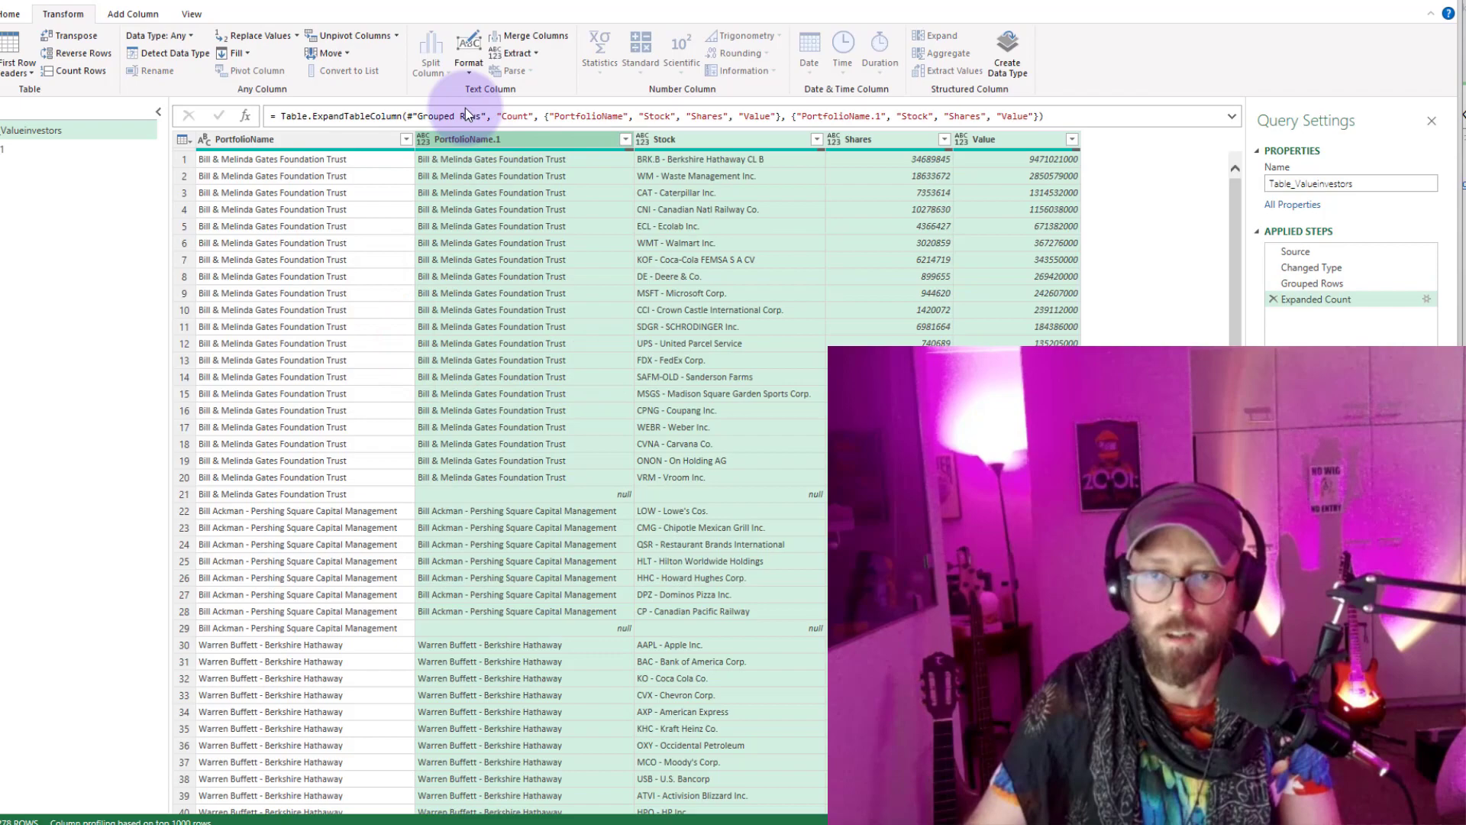
right_click(240, 139)
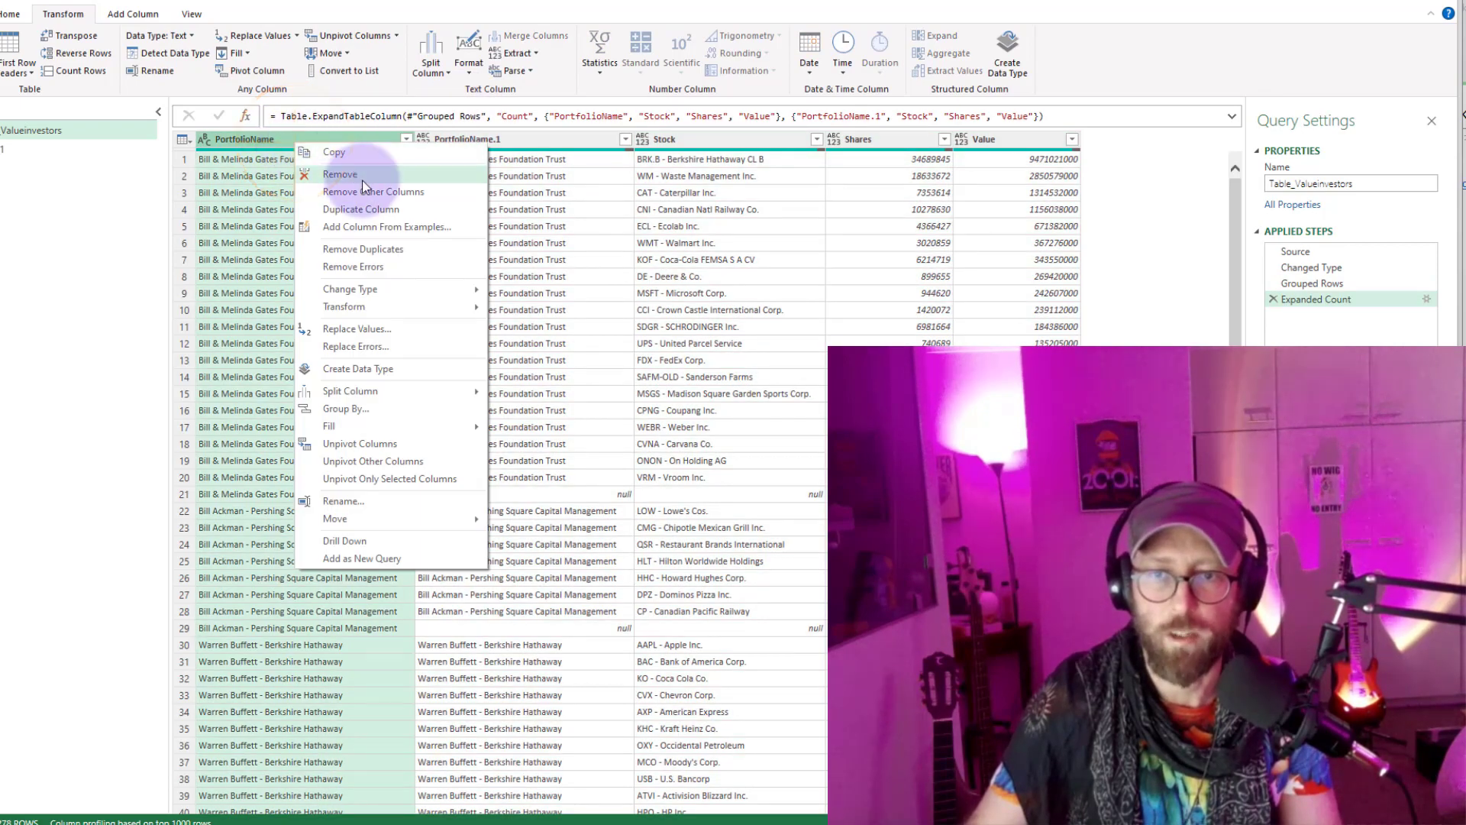
click(373, 192)
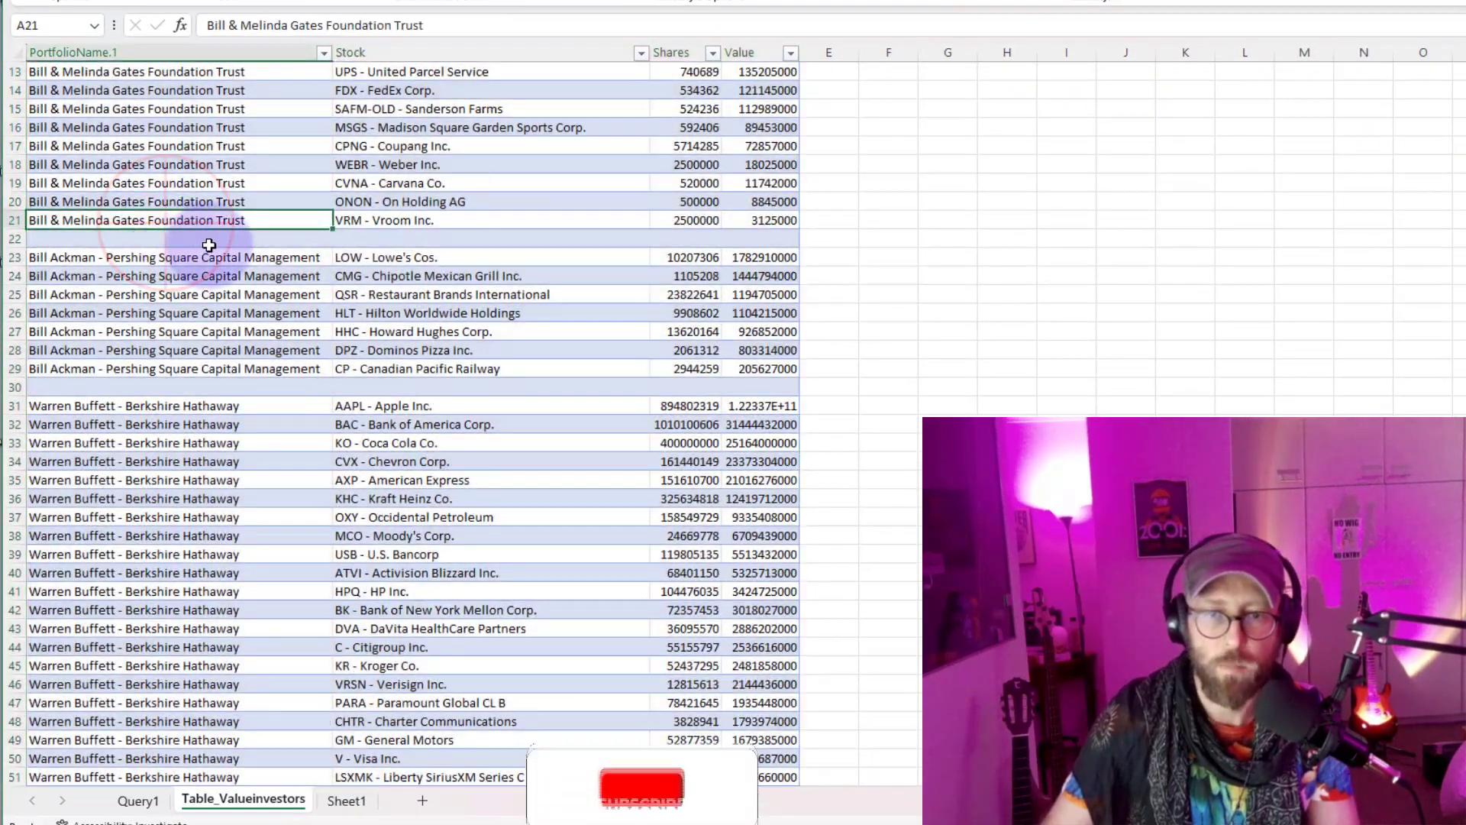
Scroll down the loaded sheet to check the blank rows through Maverick Capital's holdings.
scroll(down, 3)
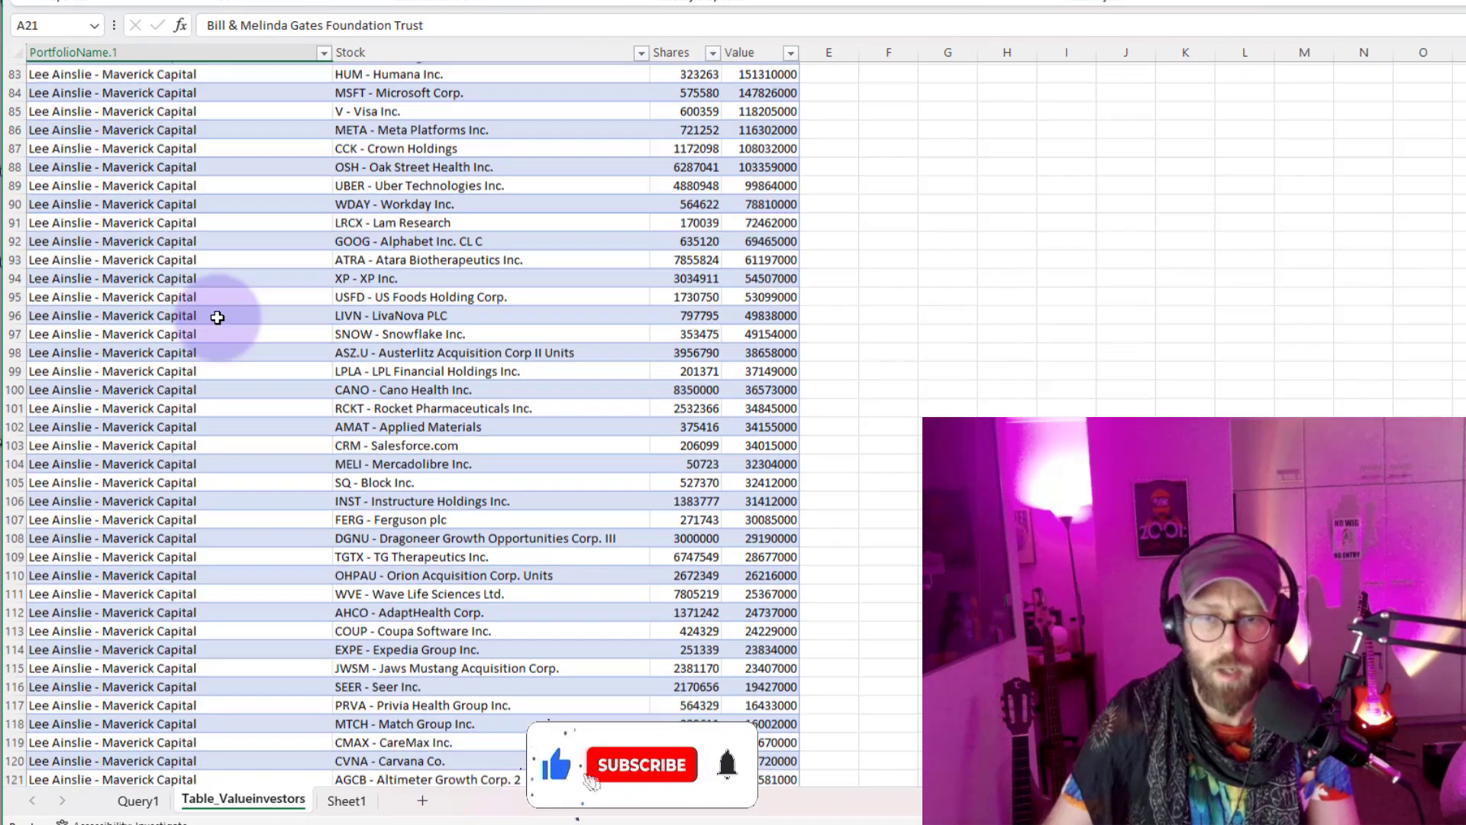